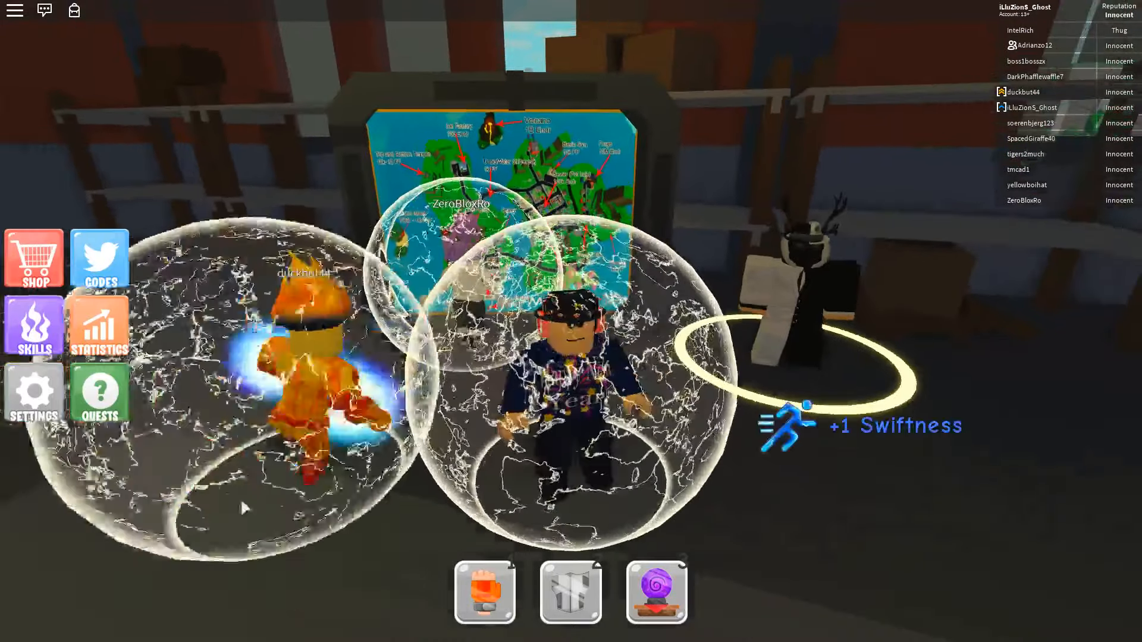
Review the Statistics, Shop, Skills and Quests panels, closing each overview afterward
click(99, 325)
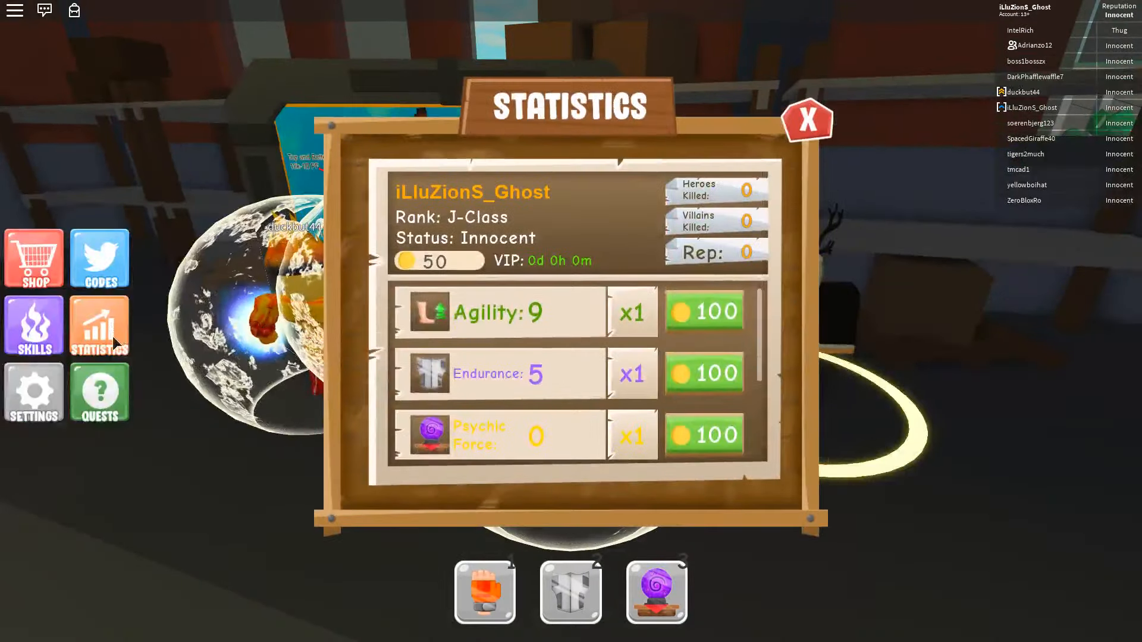
click(804, 119)
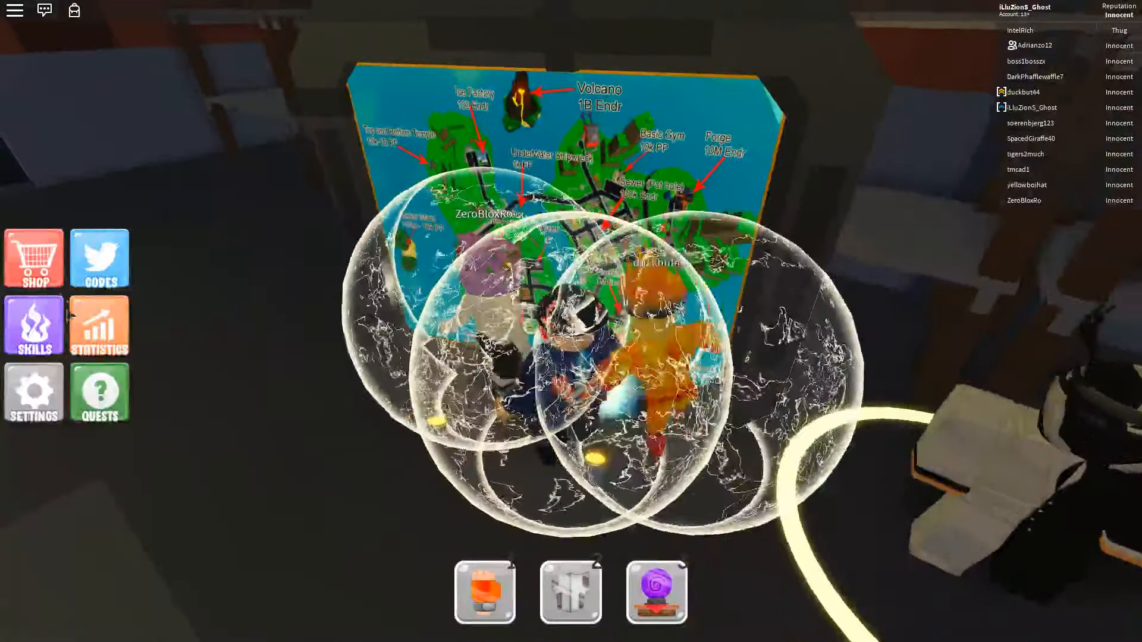
click(34, 257)
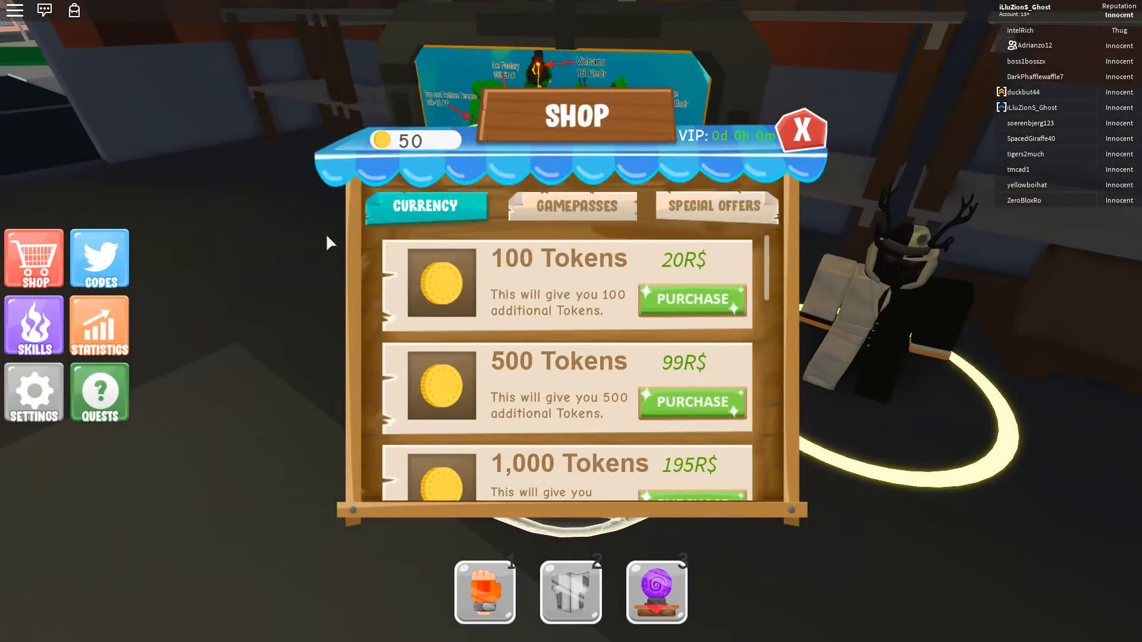
click(33, 325)
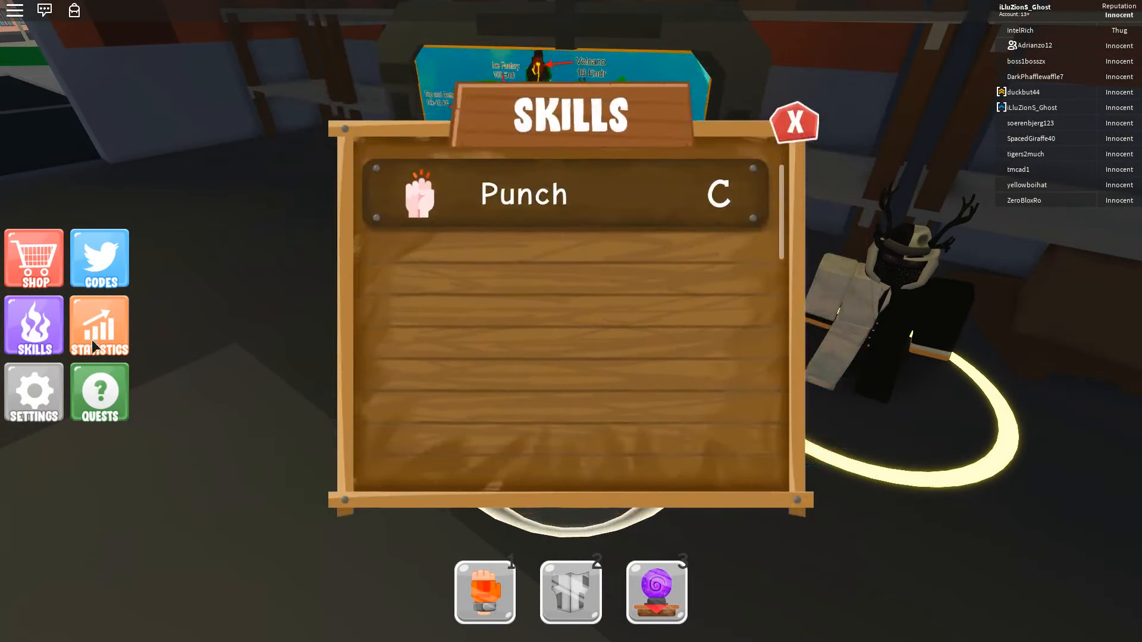
click(98, 392)
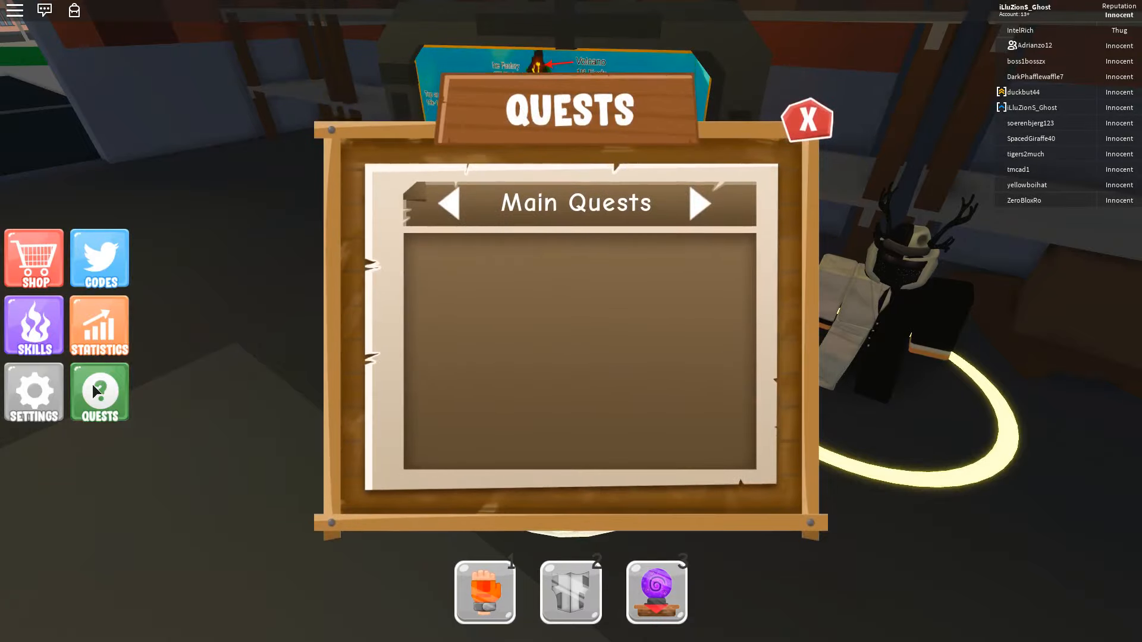
click(804, 120)
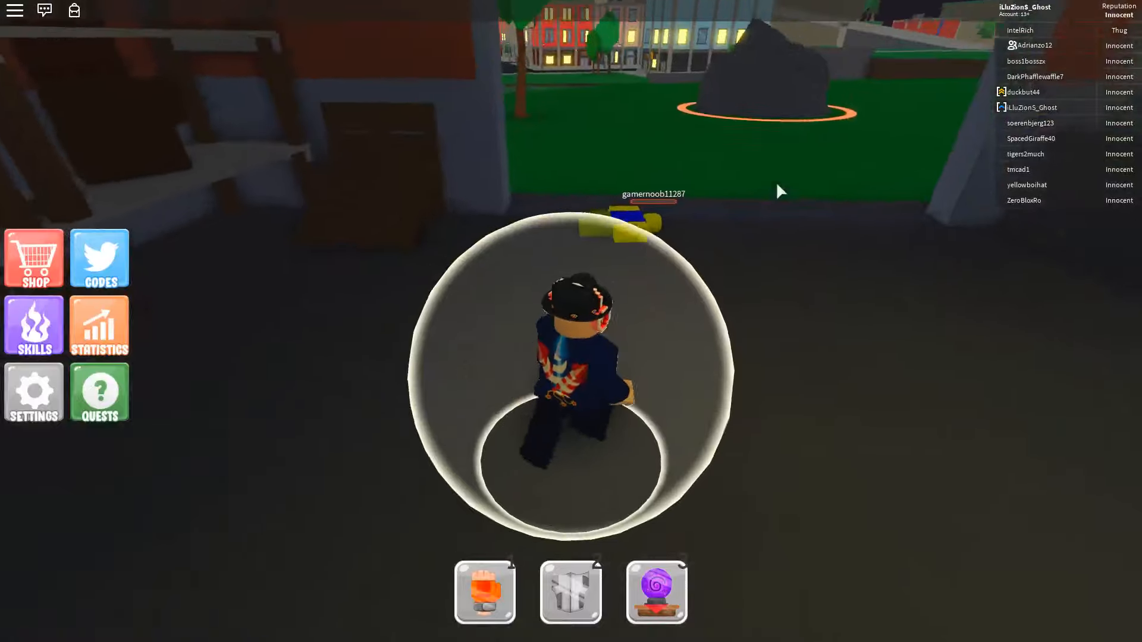
Respawn the character into the training hall from the Power Simulator title screen
click(484, 590)
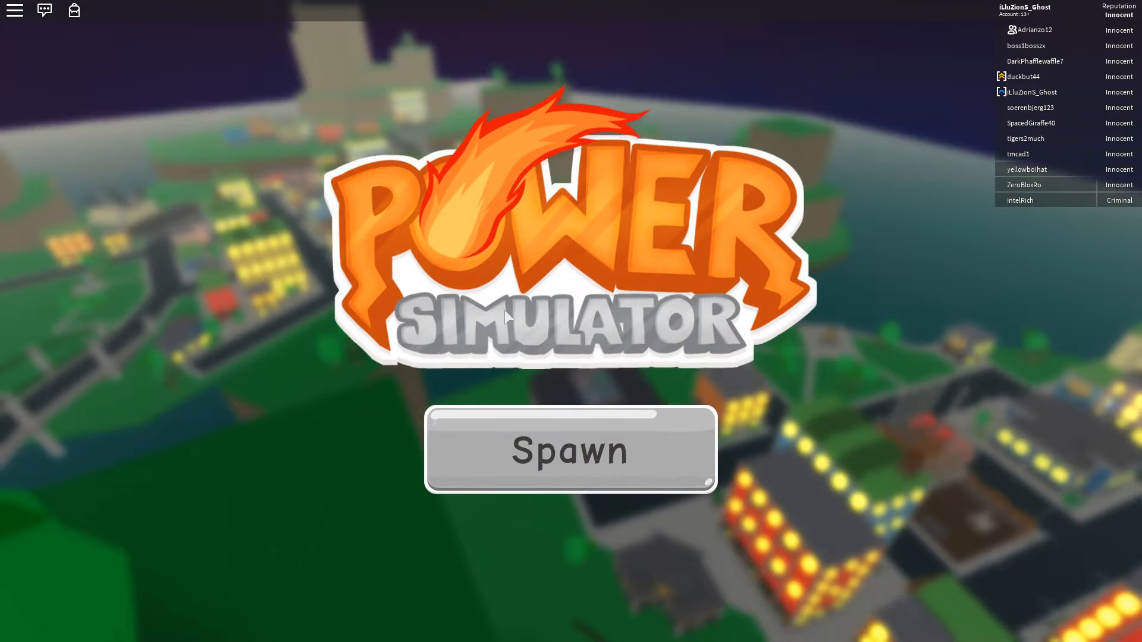
click(570, 450)
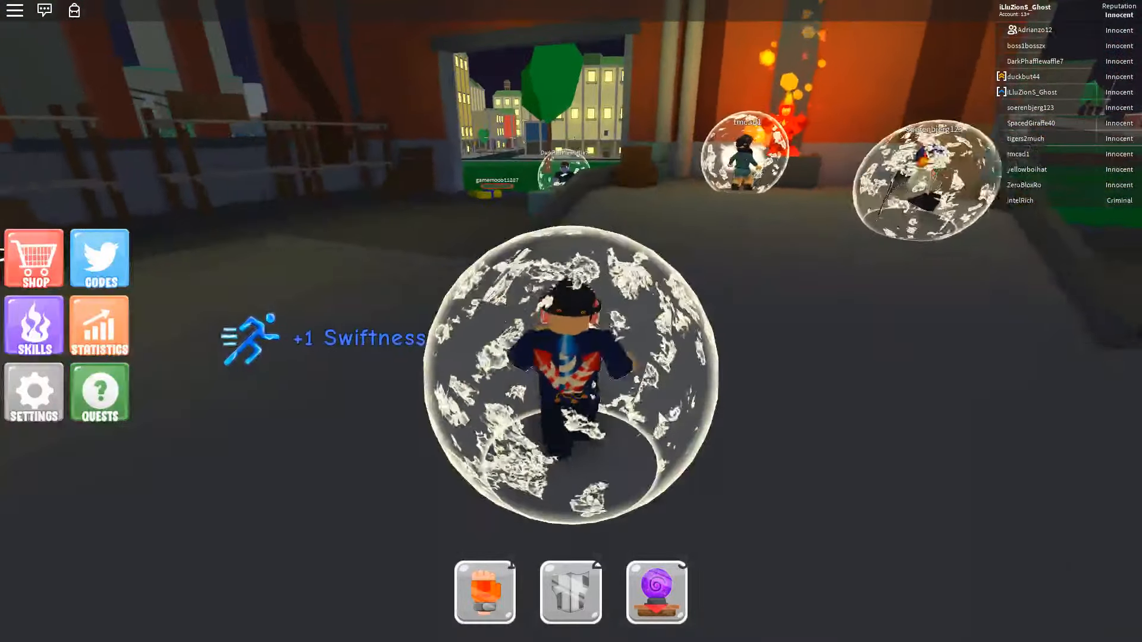
Cycle through the Punch, Psychic Force and Endurance hotbar slots, ending on punch training
click(484, 590)
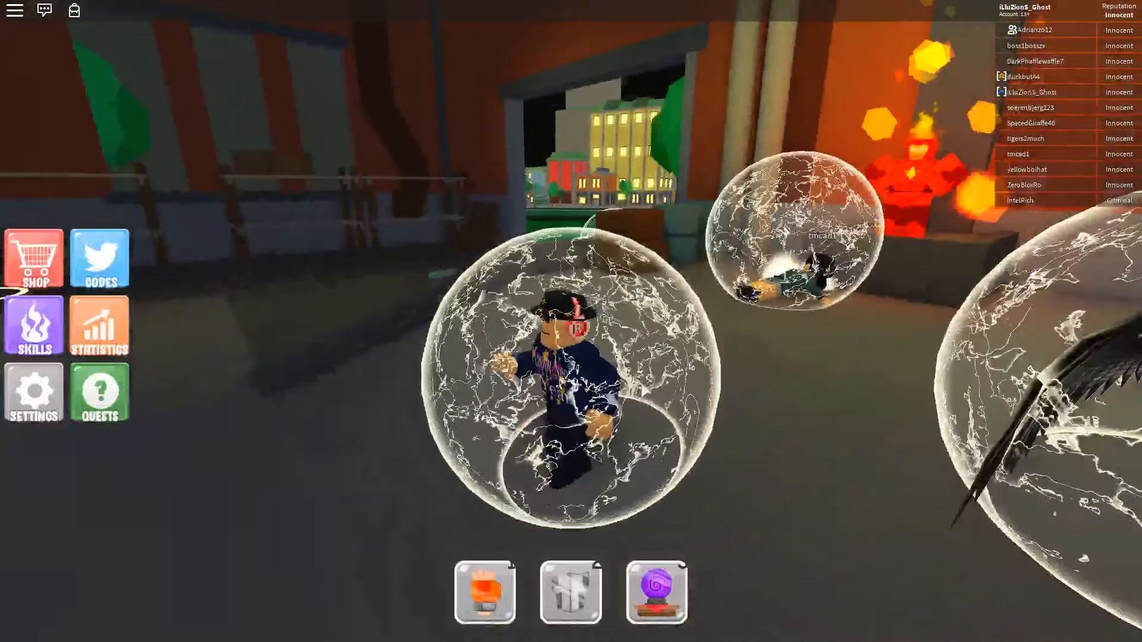
click(655, 591)
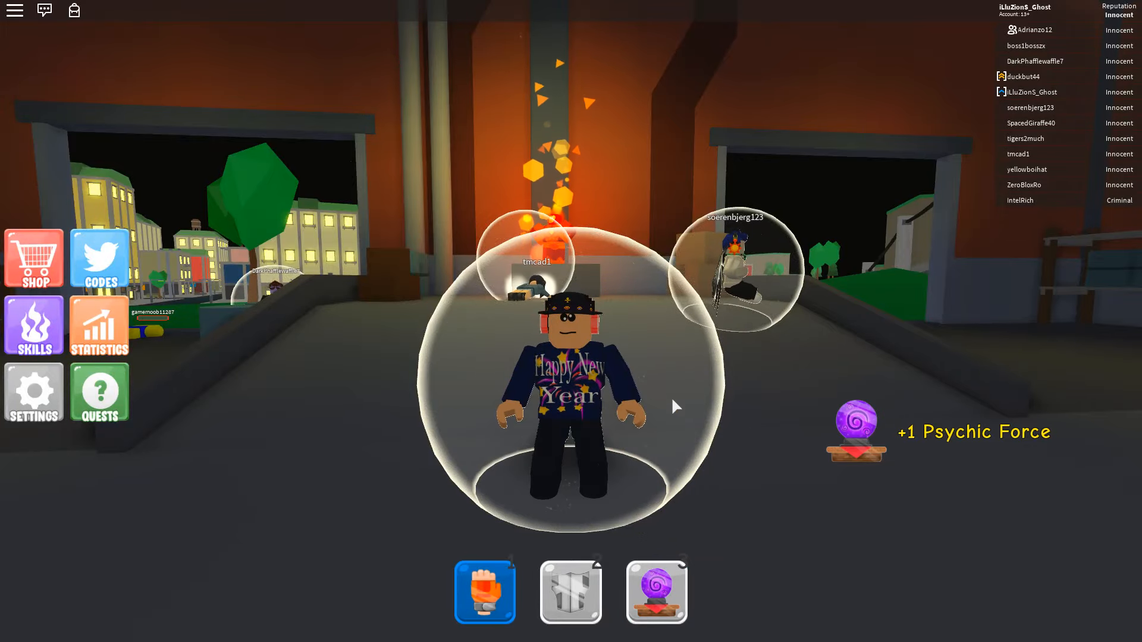
click(570, 591)
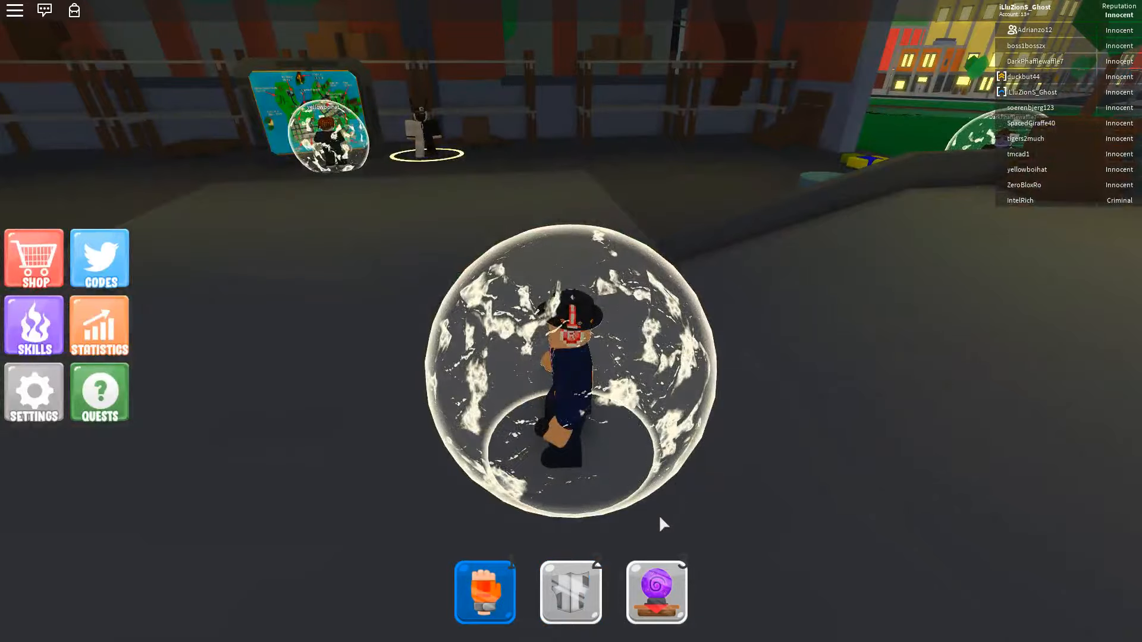
click(654, 590)
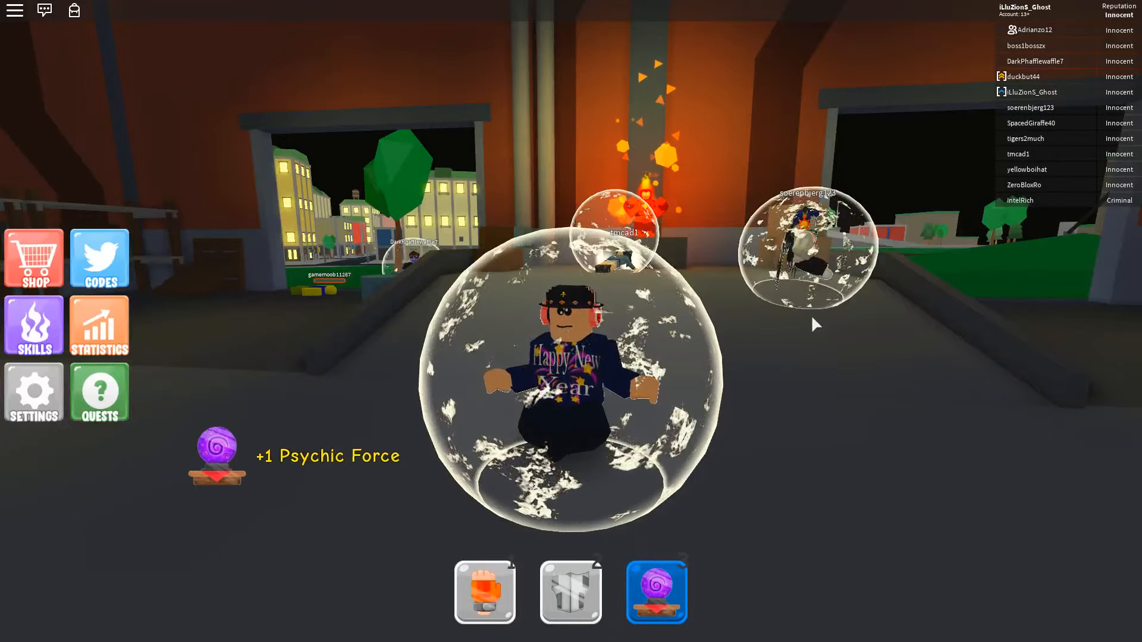
click(484, 590)
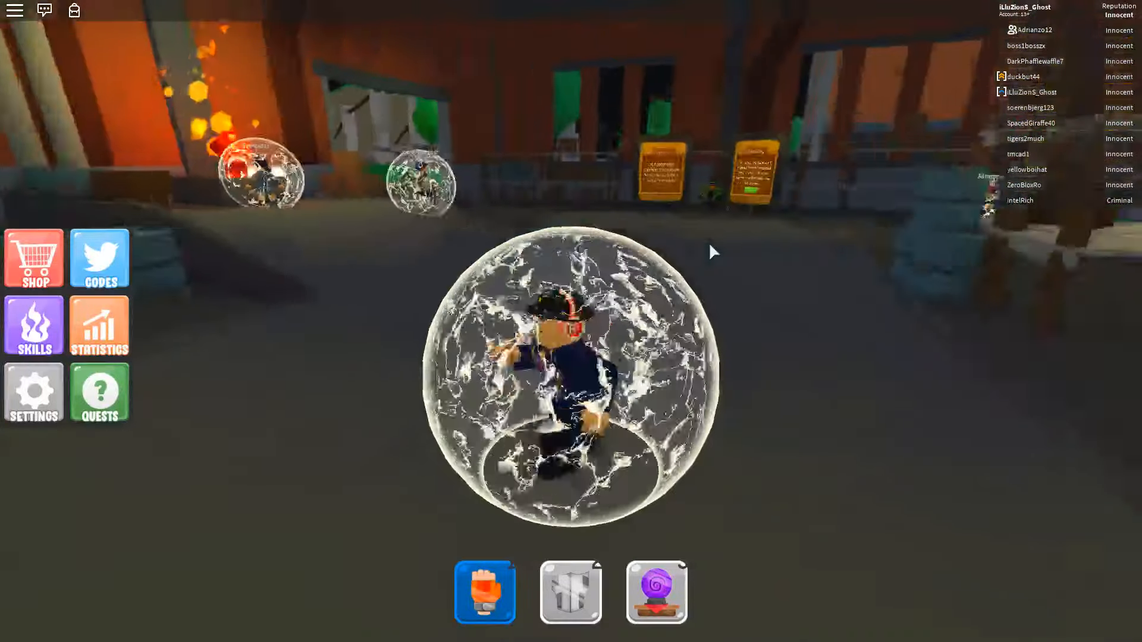
click(569, 590)
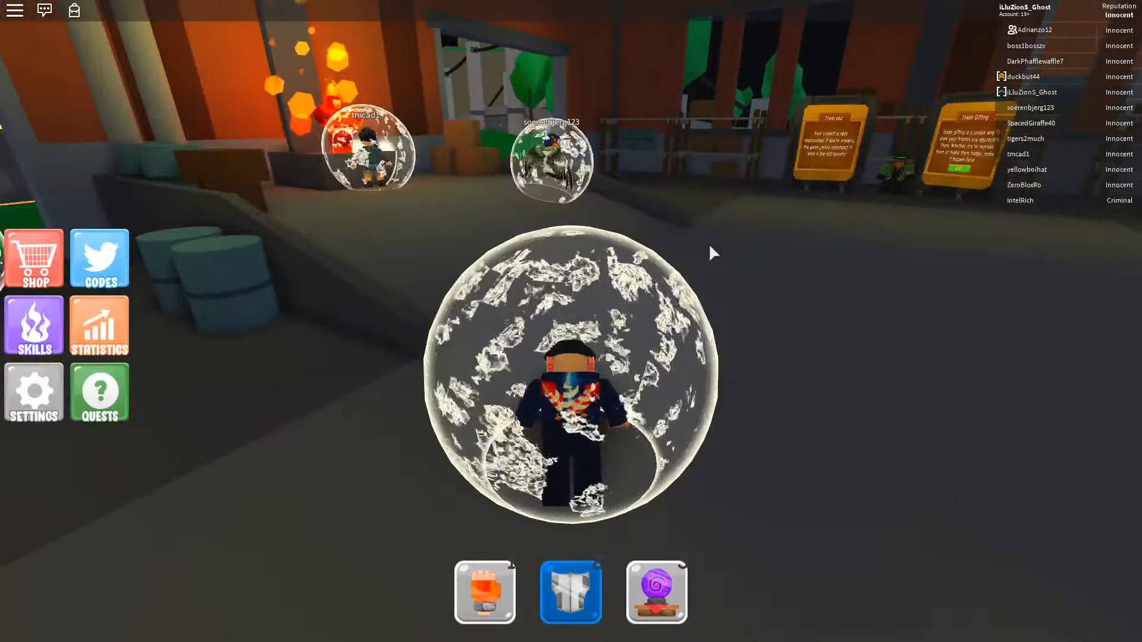
click(484, 591)
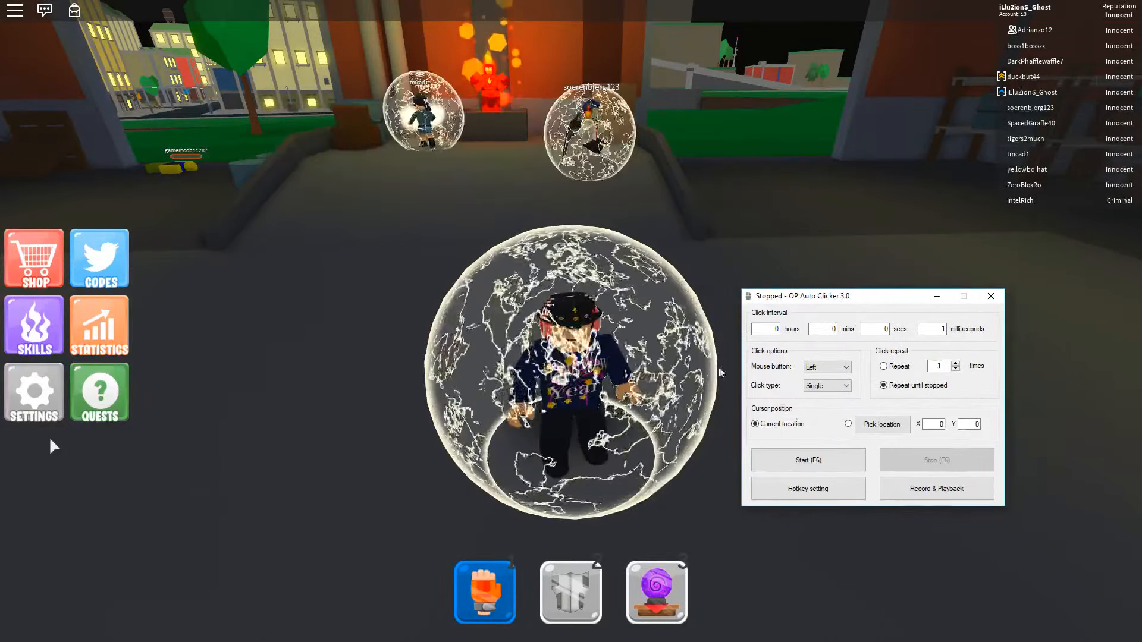
Start OP Auto Clicker at a 1 ms interval, repeating until stopped
click(807, 460)
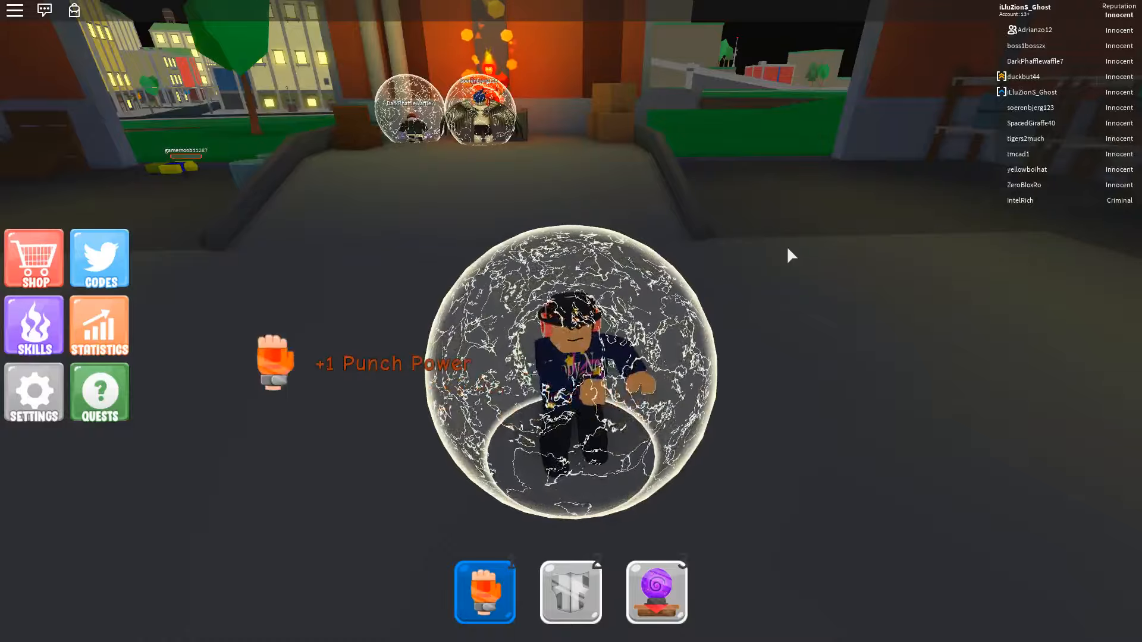
Select the Endurance hotbar slot so the character does push-ups
click(570, 590)
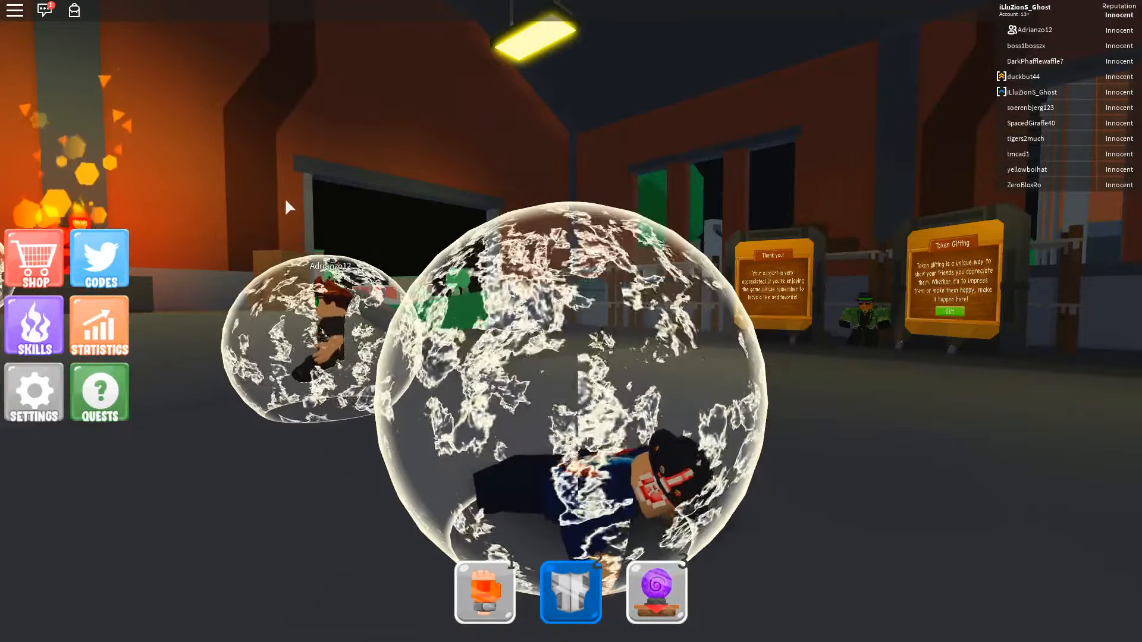
mouse_move(49, 283)
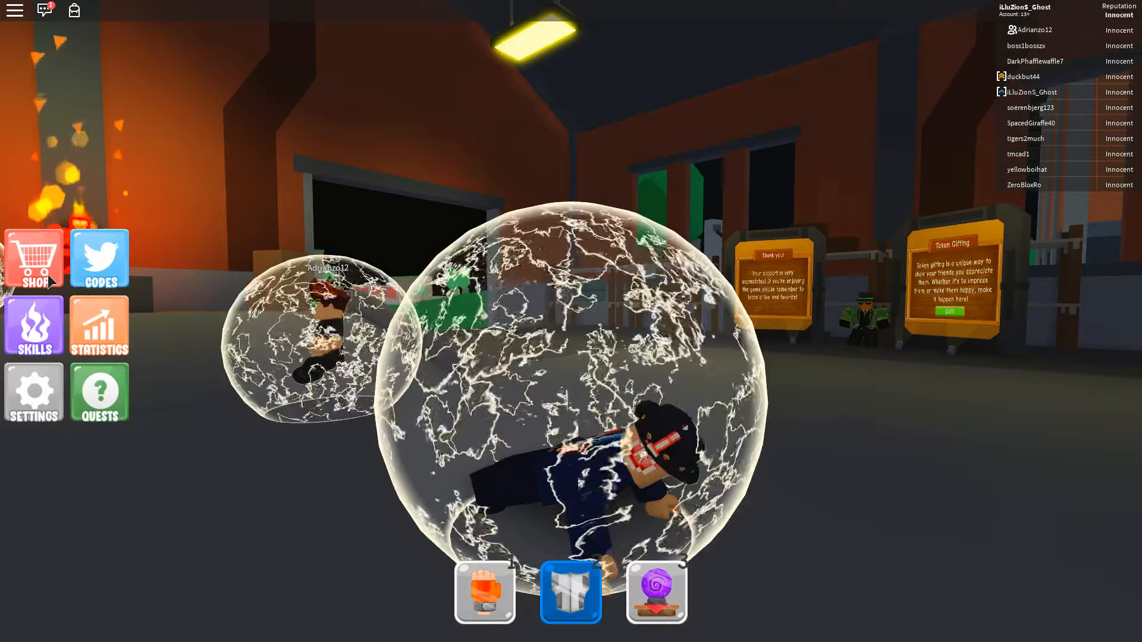
Browse the Shop, Settings and Skills panels, then return to the Shop
click(33, 263)
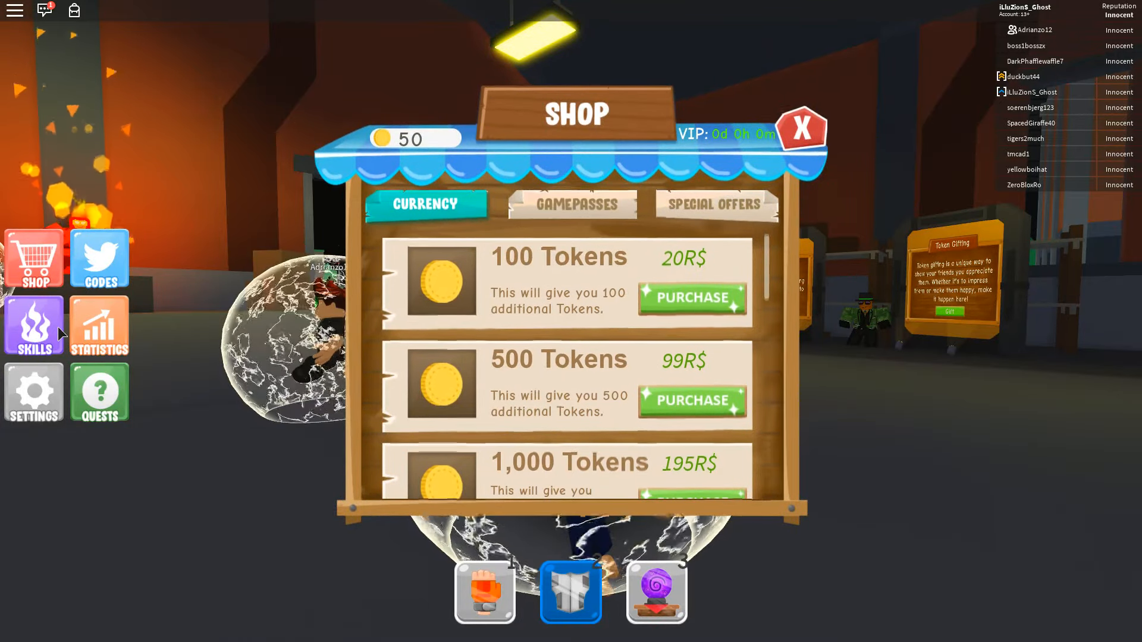
click(33, 392)
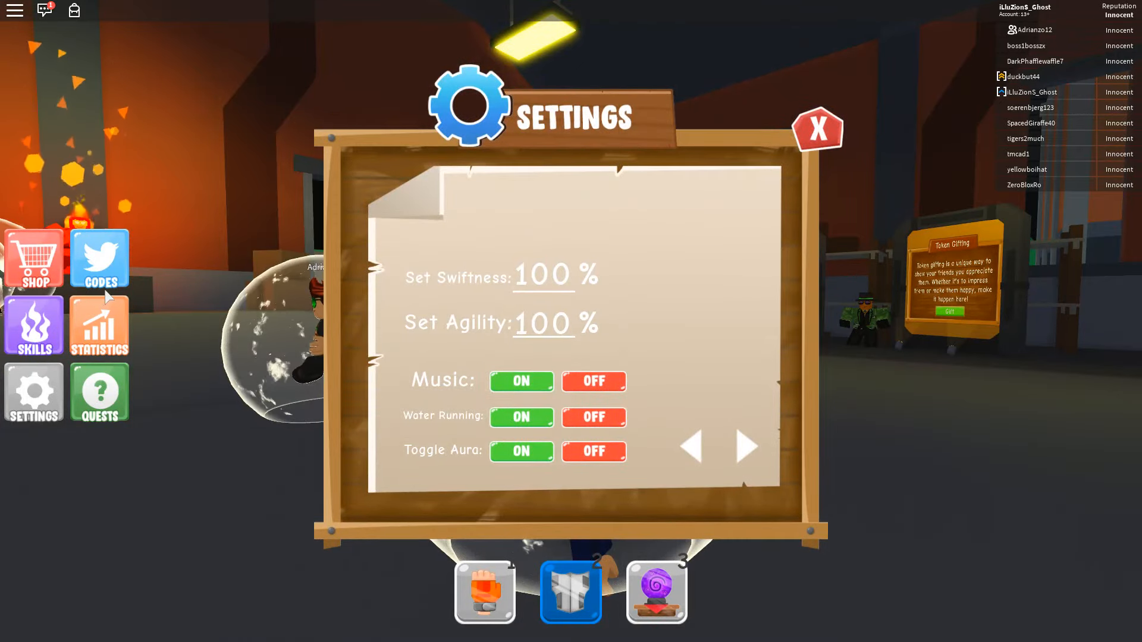
click(33, 324)
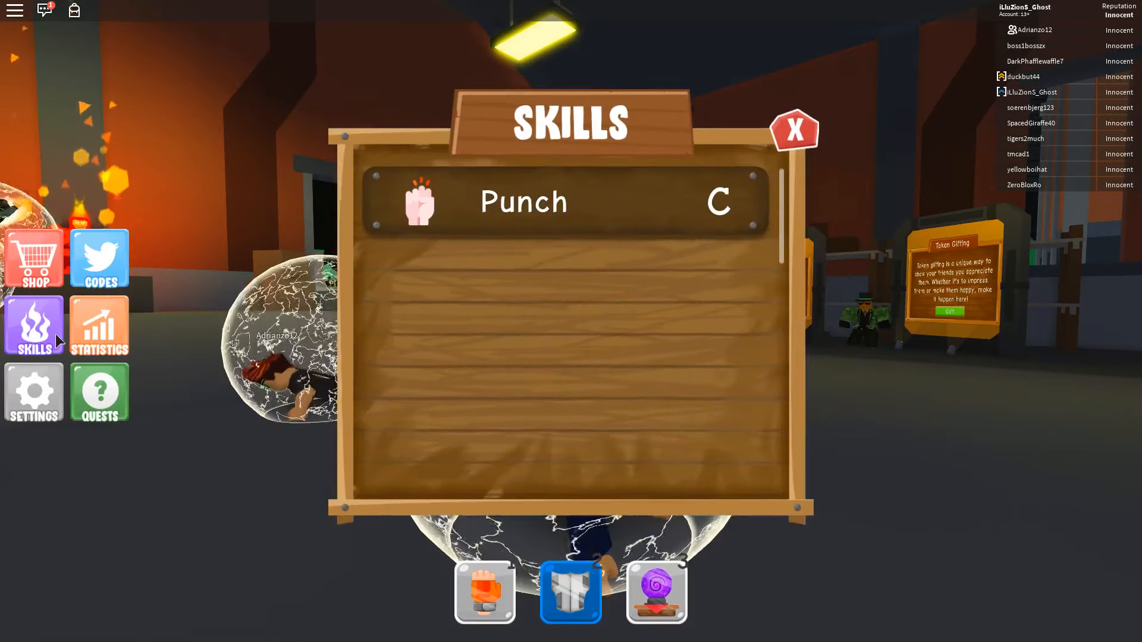
click(32, 258)
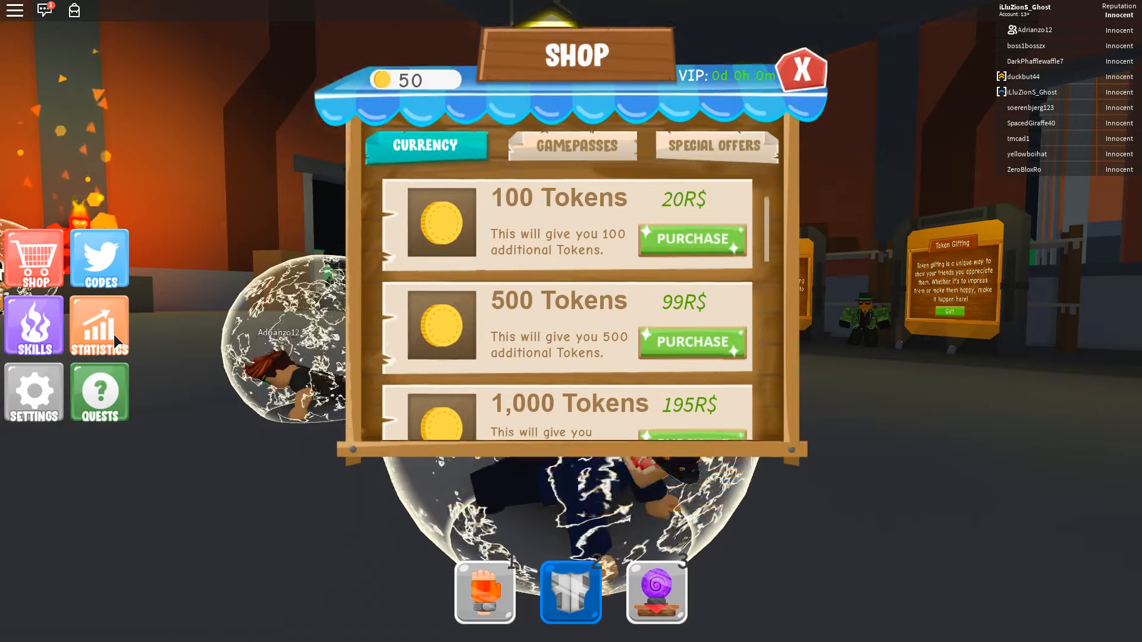
Scroll through Statistics showing Endurance 27 and Punch Power 95, then close it
click(98, 325)
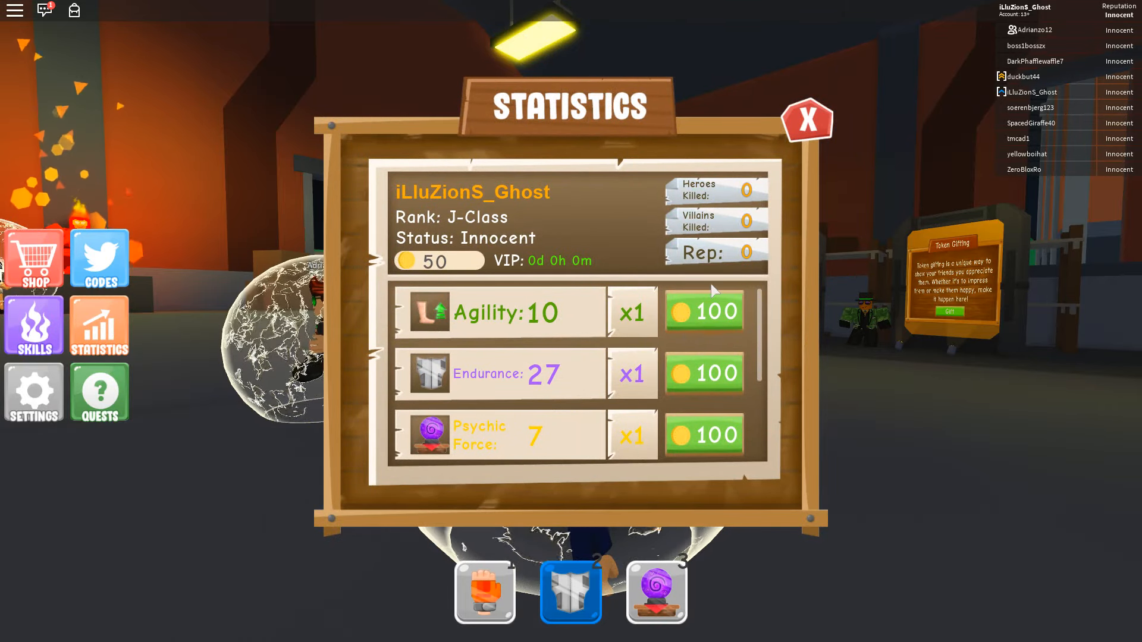
mouse_move(674, 346)
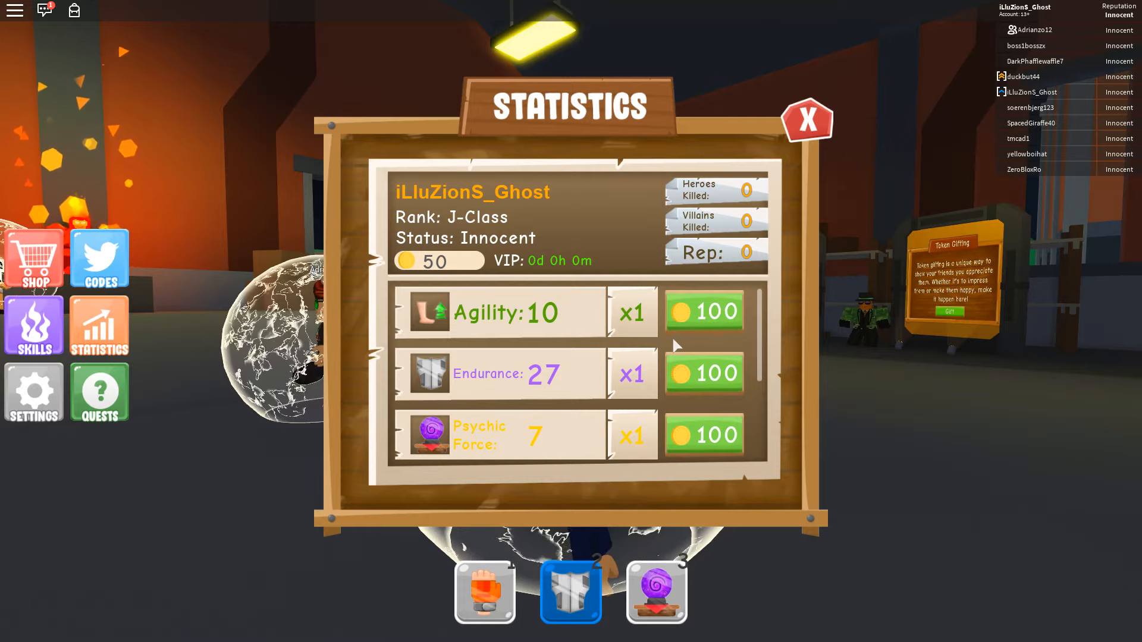
scroll(down, 3)
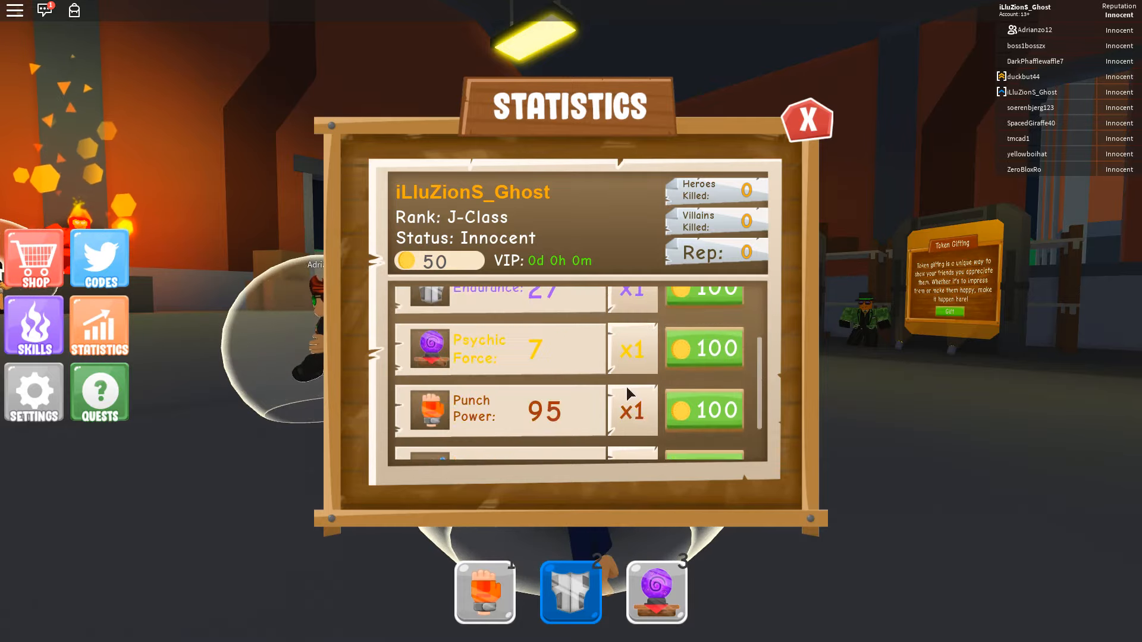
scroll(down, 3)
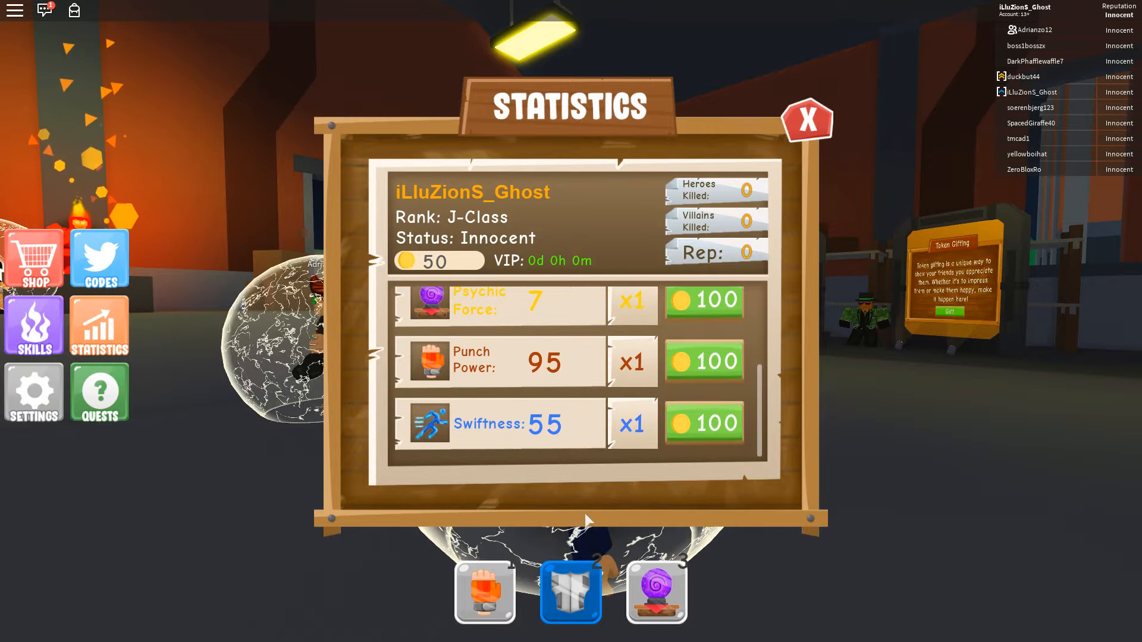
click(805, 120)
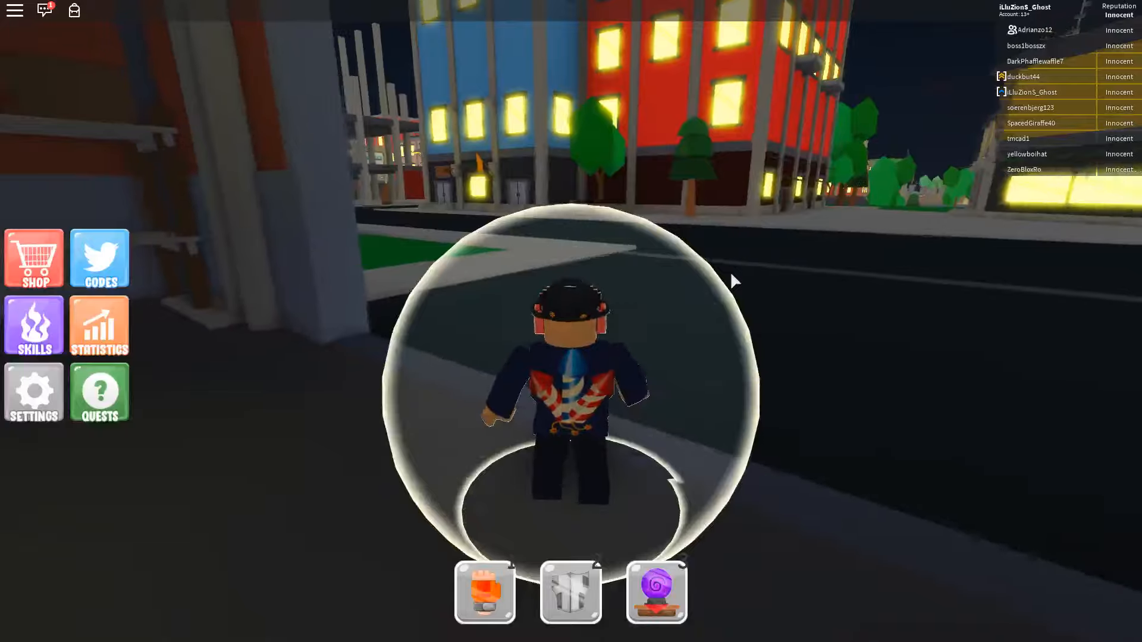
Select the Punch hotbar slot at the large rock training spot
click(485, 591)
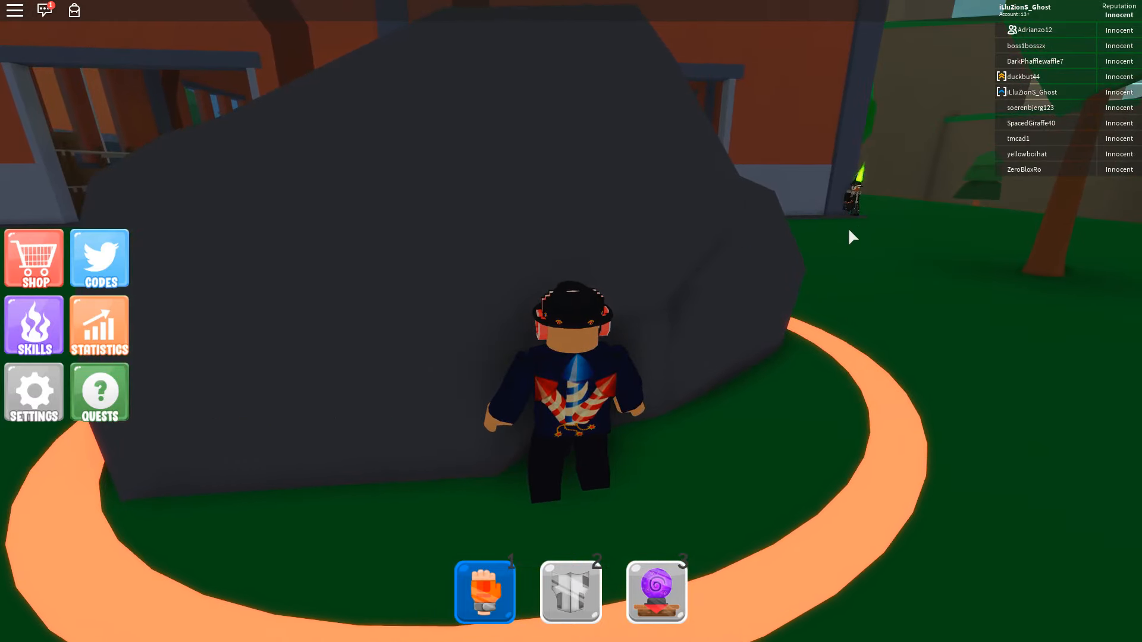
mouse_move(734, 304)
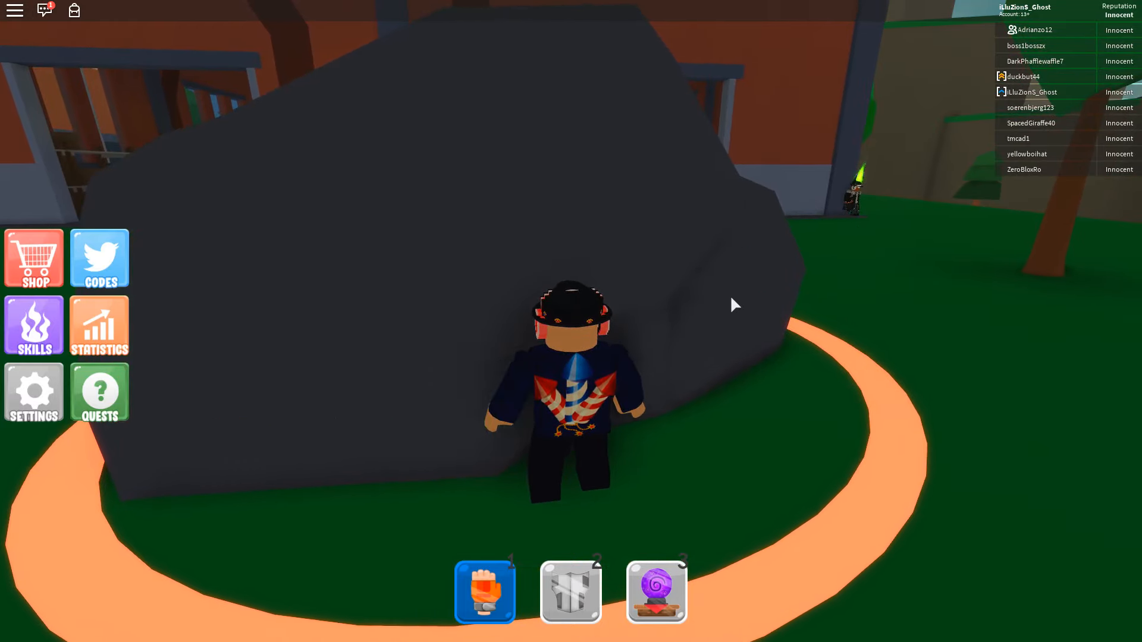